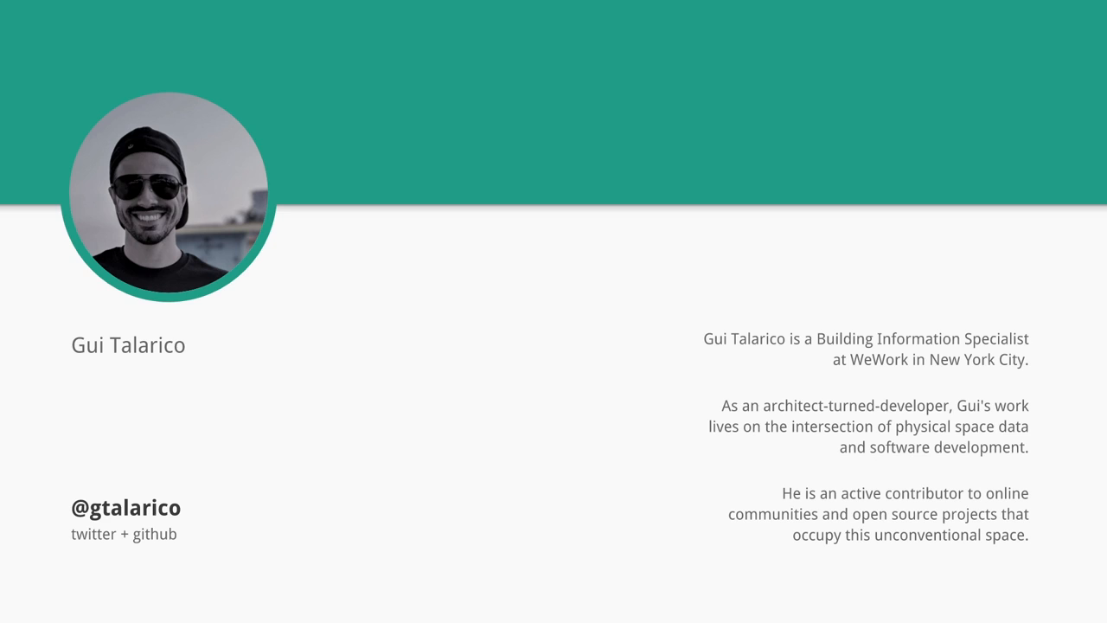
mouse_move(768, 300)
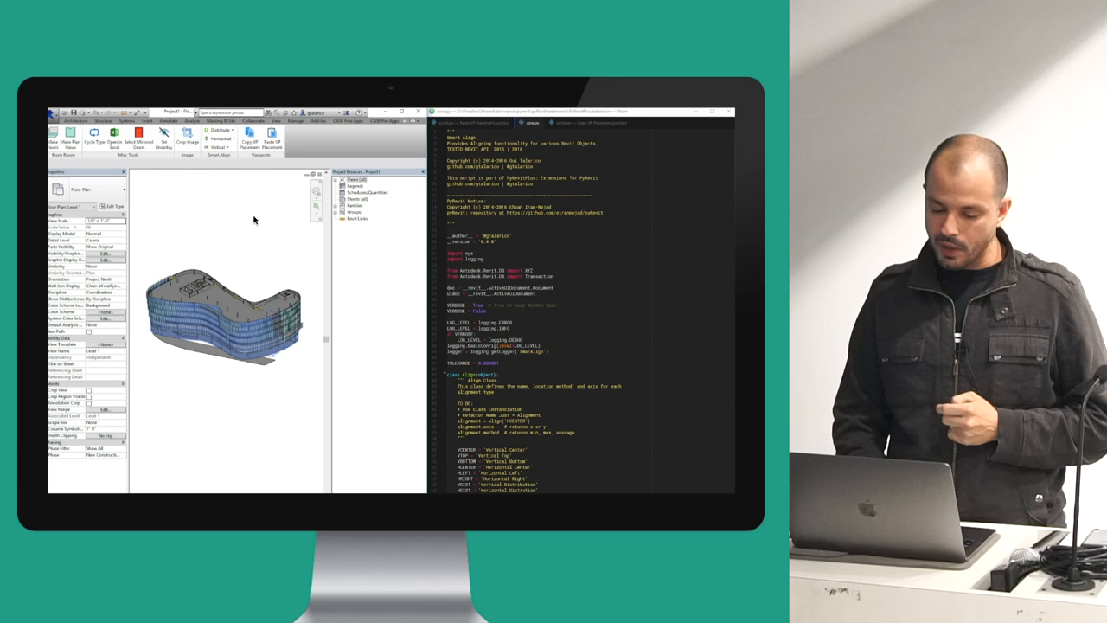
mouse_move(215, 194)
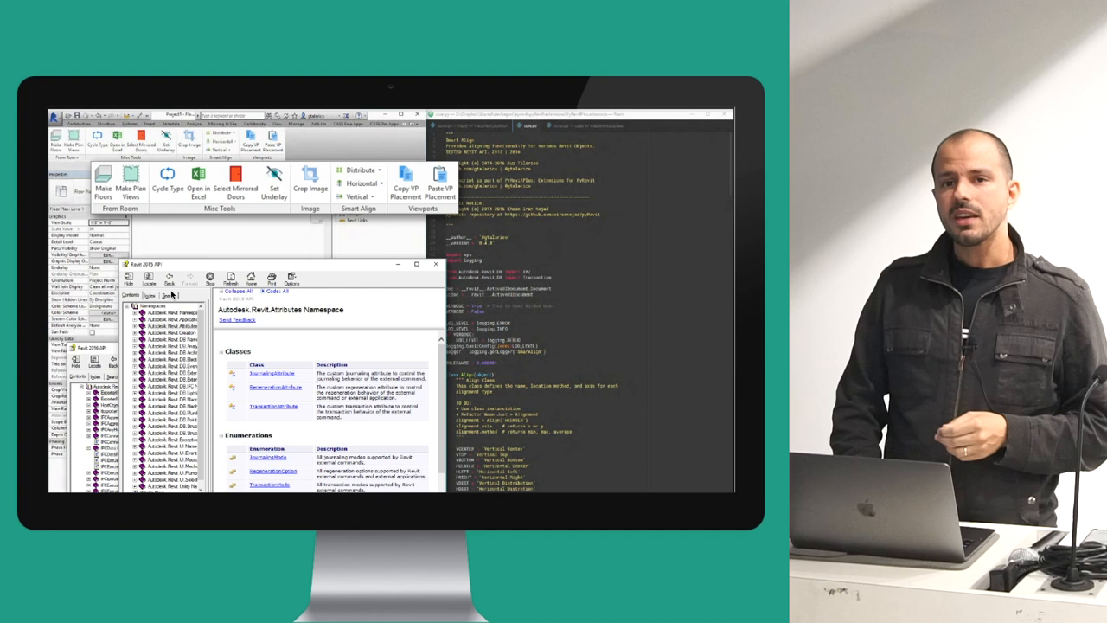
mouse_move(348, 355)
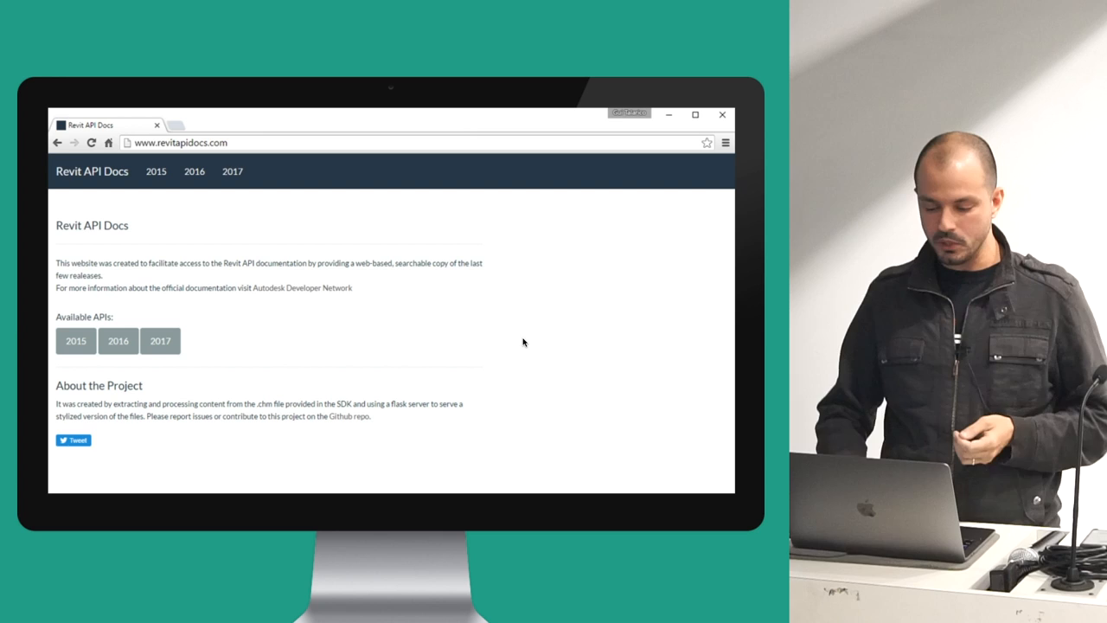
mouse_move(554, 283)
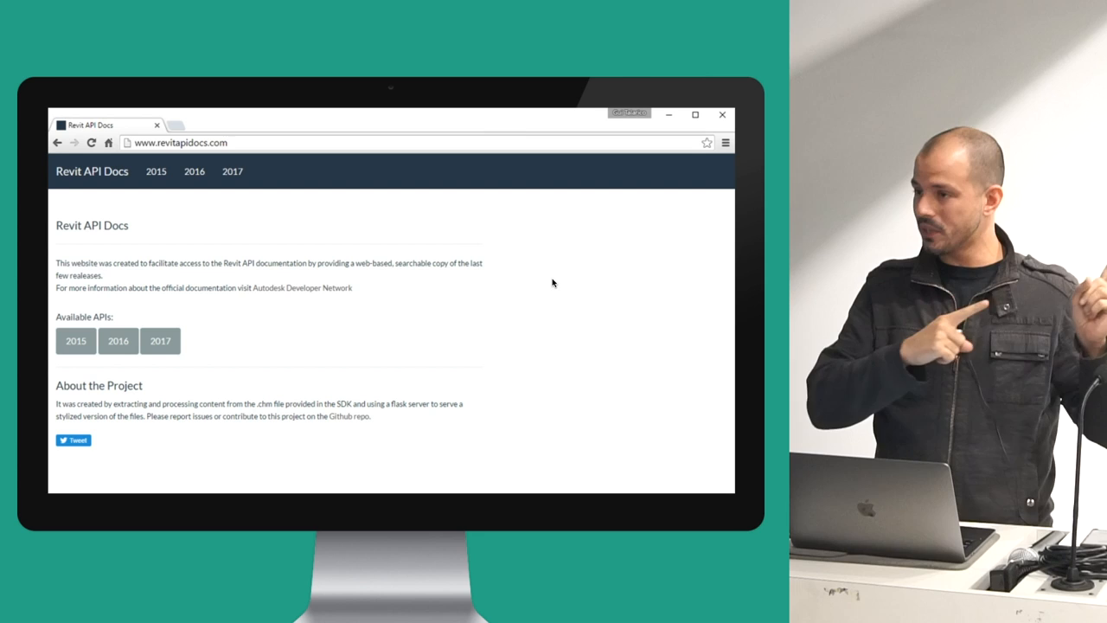
mouse_move(407, 264)
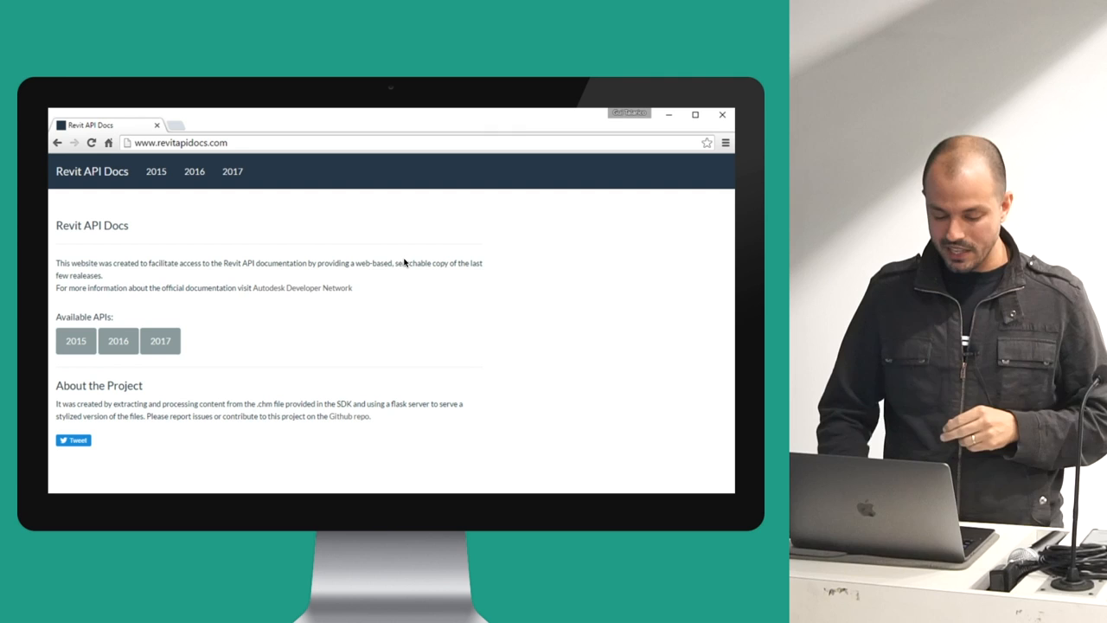
mouse_move(472, 254)
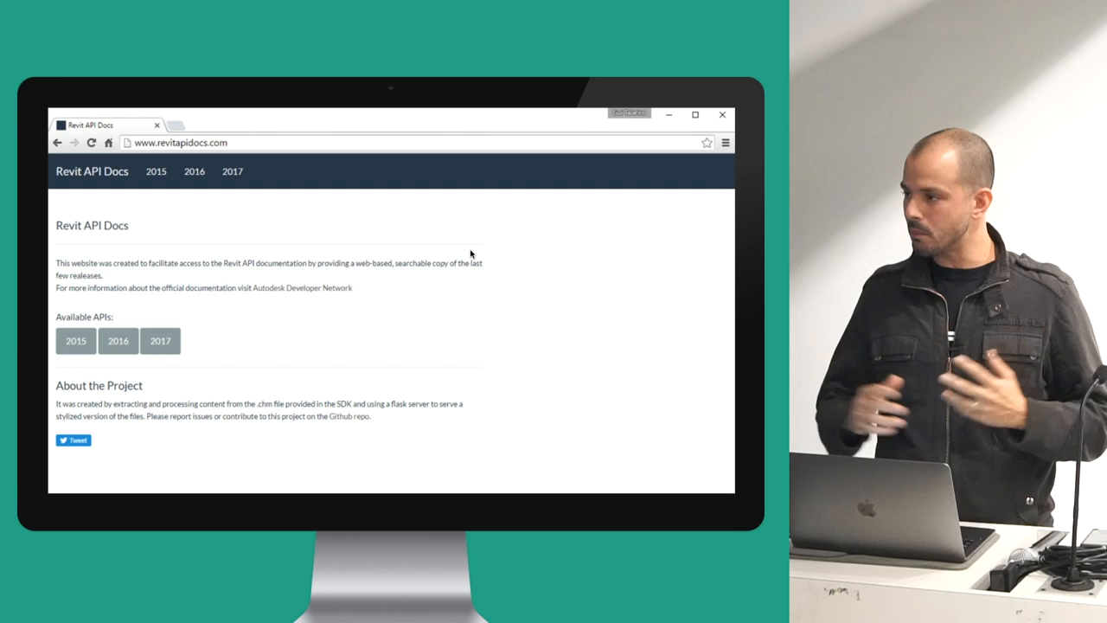
click(160, 340)
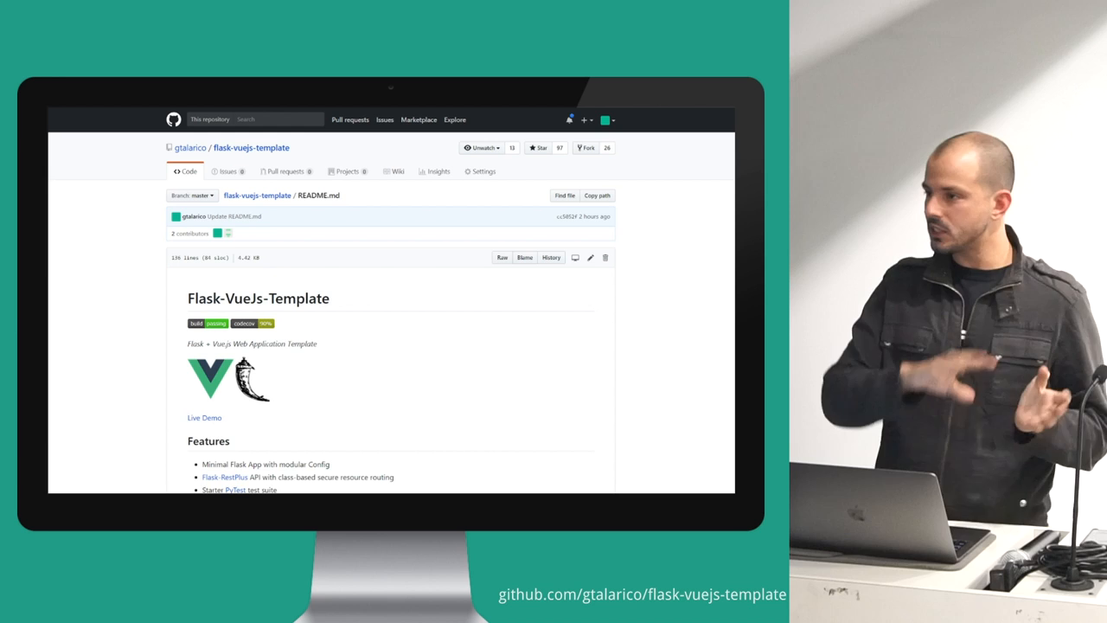
mouse_move(335, 238)
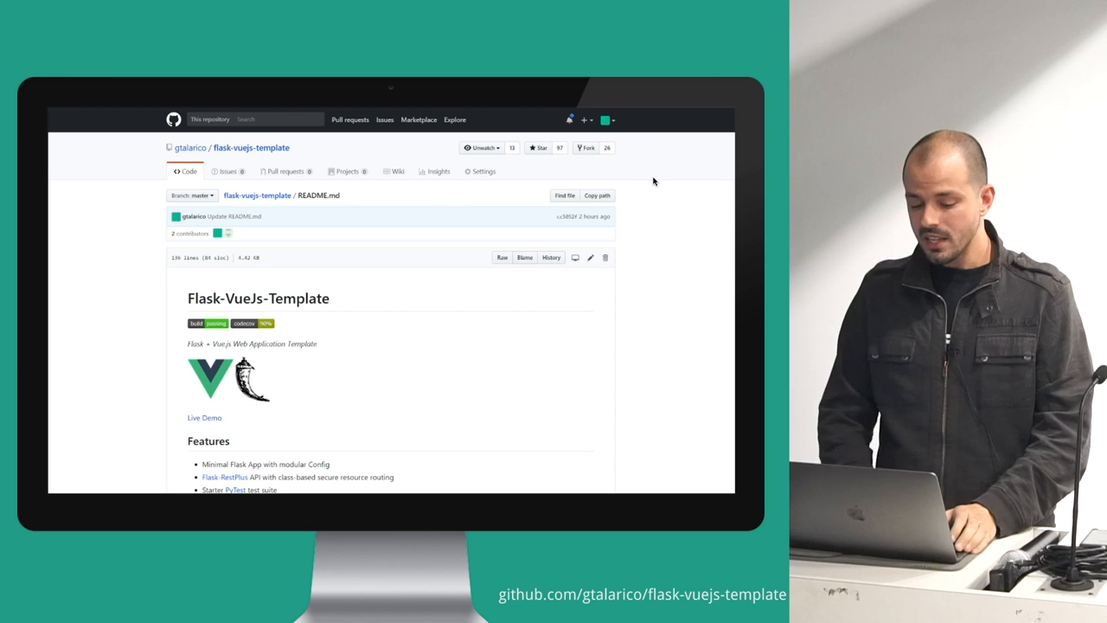
mouse_move(649, 272)
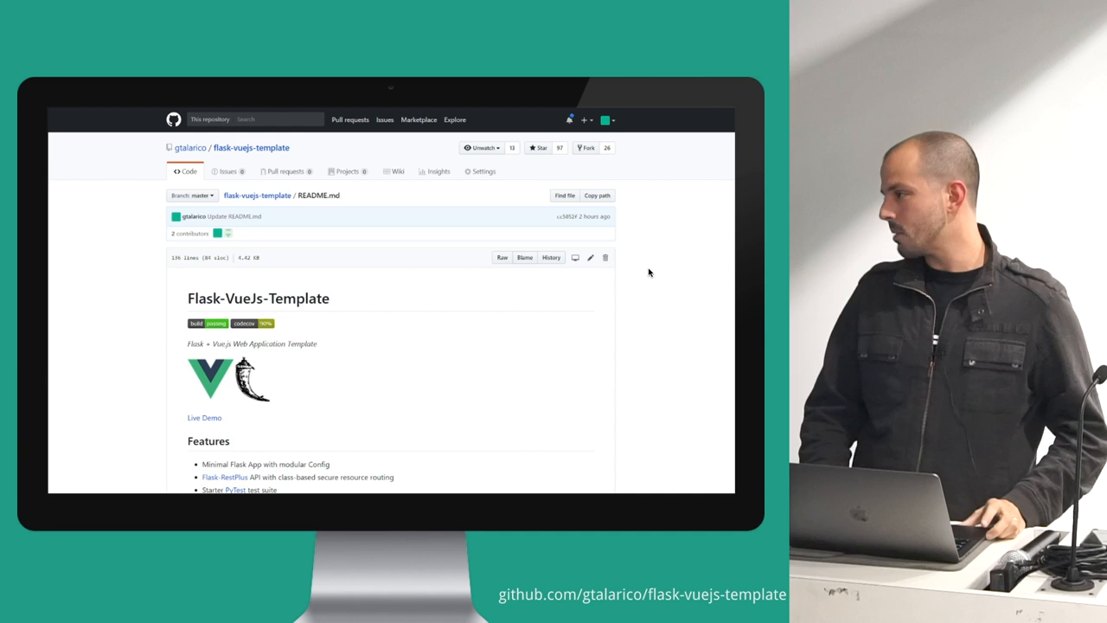